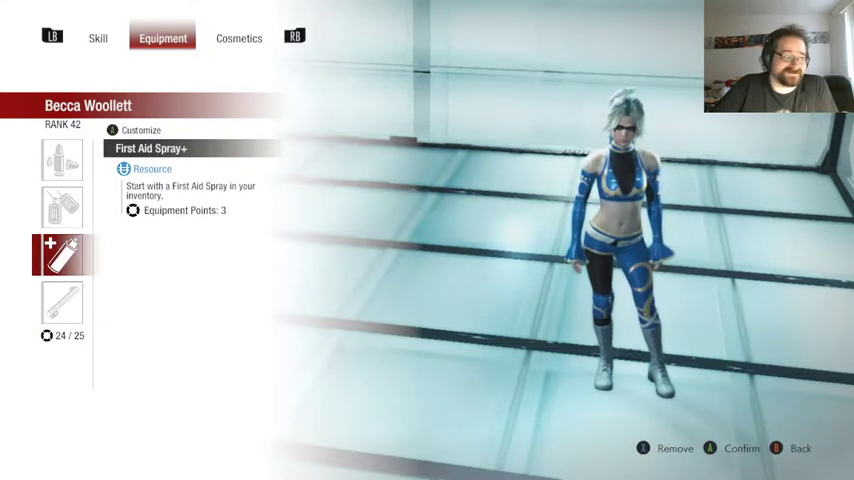
Step: View Becca Woollett's skill loadout with the Scavenger passive that makes firearm kills drop ammo
{"action": "left_click", "coordinate": [96, 38]}
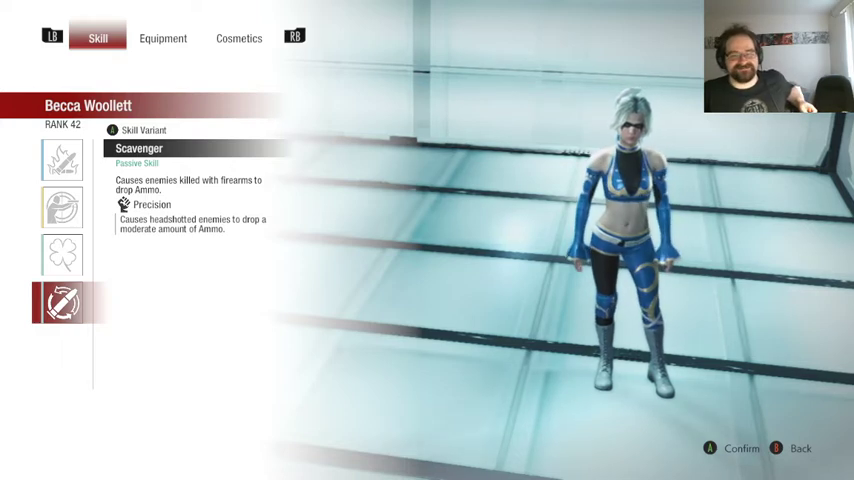
Step: Return to the equipment loadout and show the combat item grid with Iron Nails I
{"action": "left_click", "coordinate": [162, 38]}
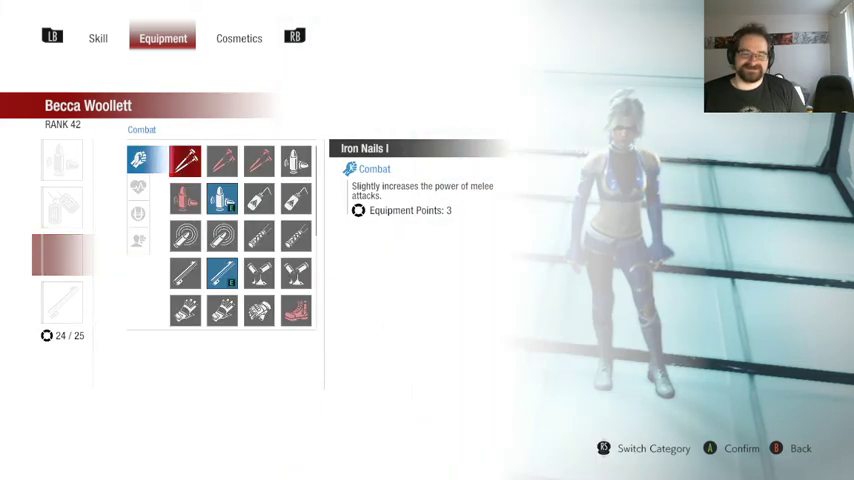
Step: Preview Supplements III in the Survival category, then return to the skill loadout showing Bullet Storm
{"action": "left_click", "coordinate": [136, 186]}
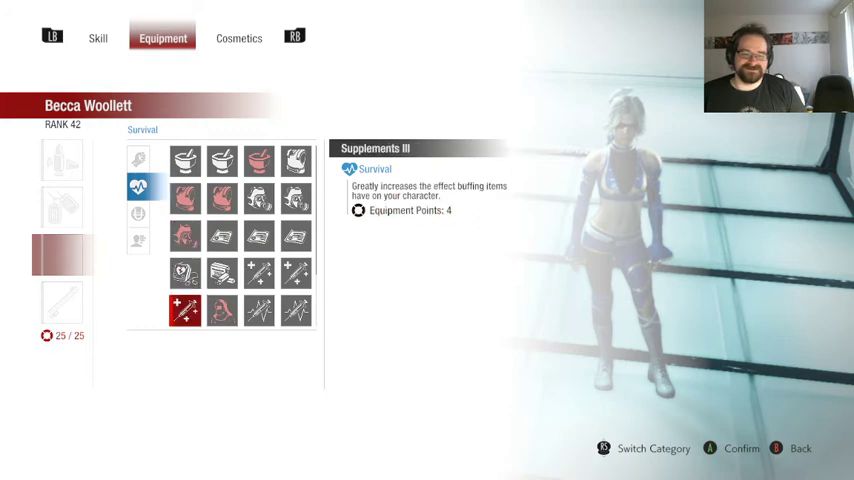
{"action": "left_click", "coordinate": [184, 310]}
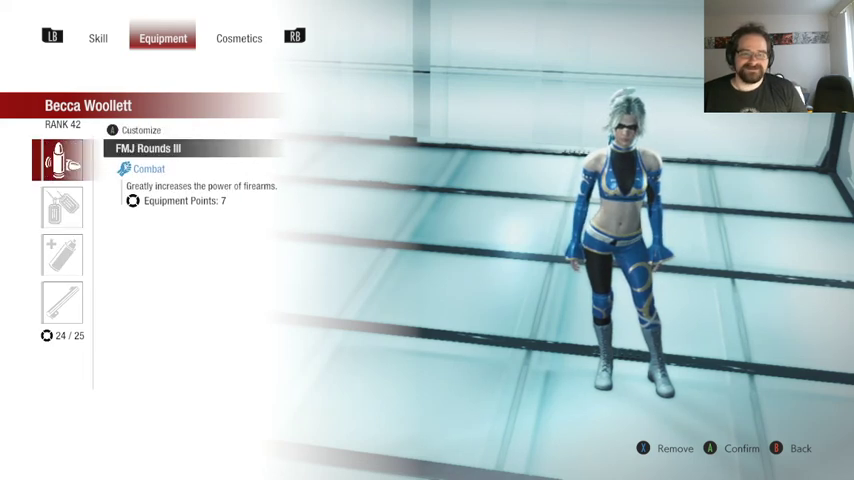
{"action": "left_click", "coordinate": [96, 38]}
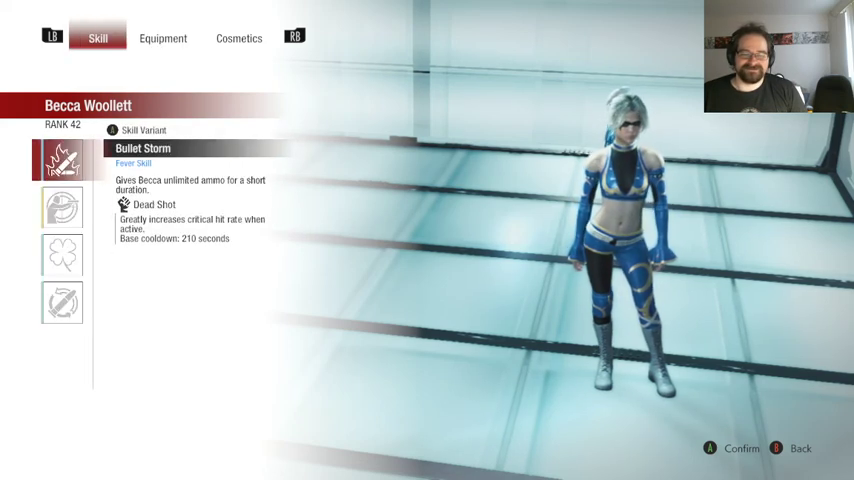